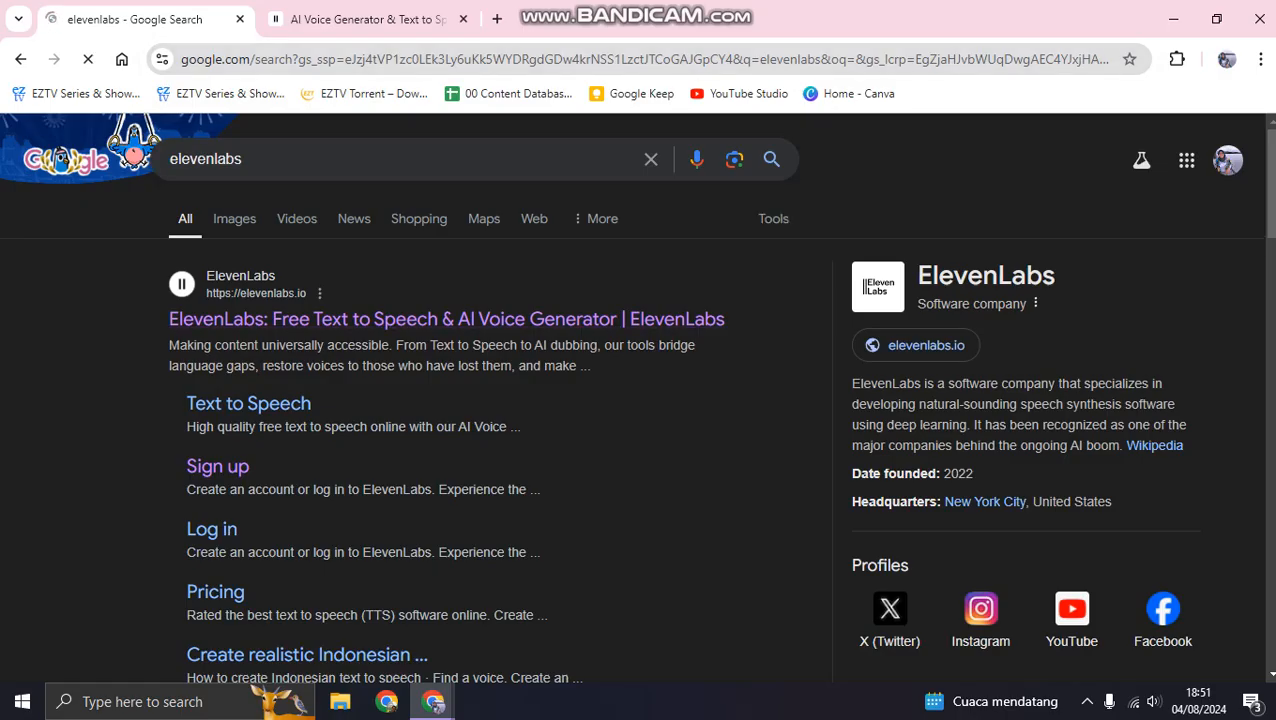
{"action": "mouse_move", "coordinate": [216, 466]}
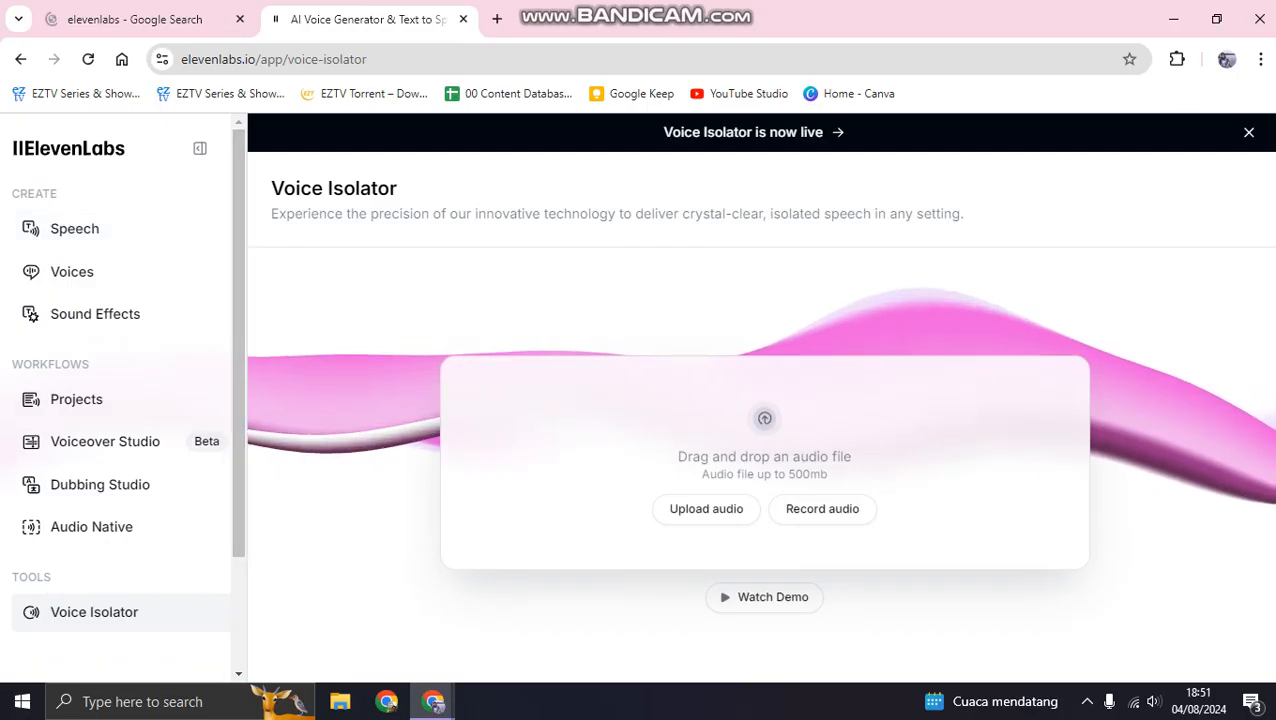
{"action": "left_click", "coordinate": [74, 228]}
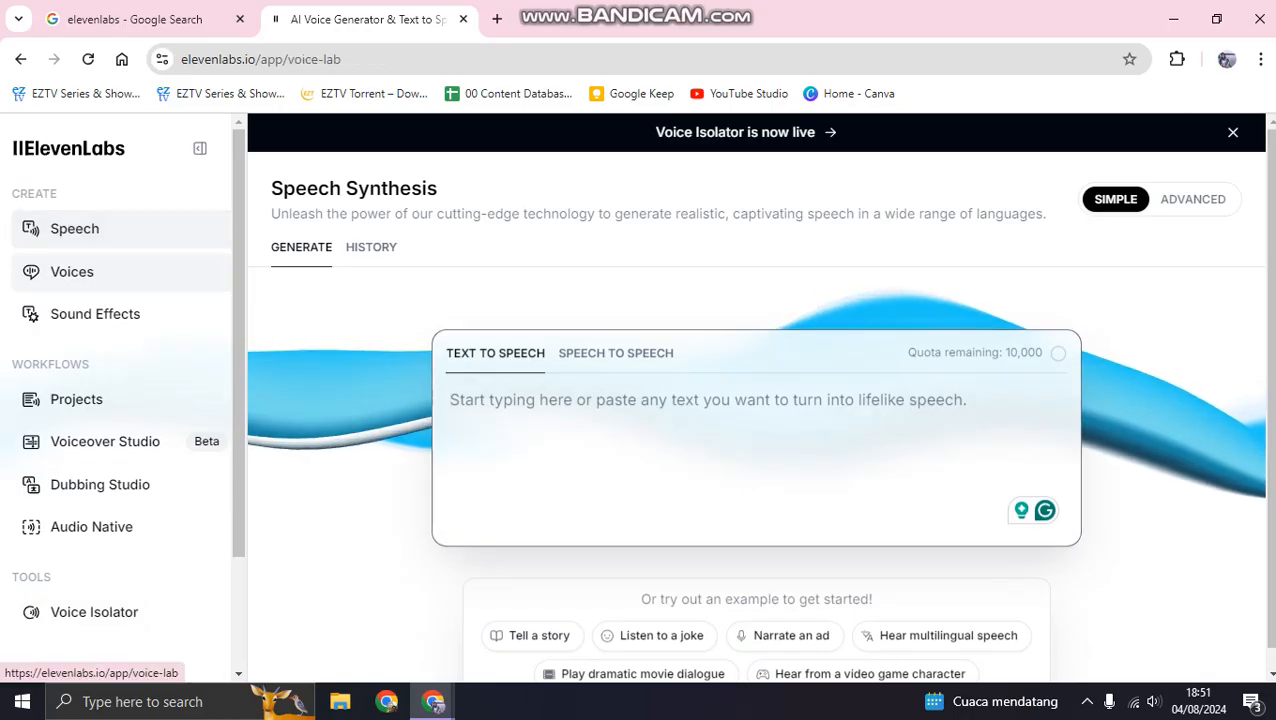
{"action": "left_click", "coordinate": [72, 272]}
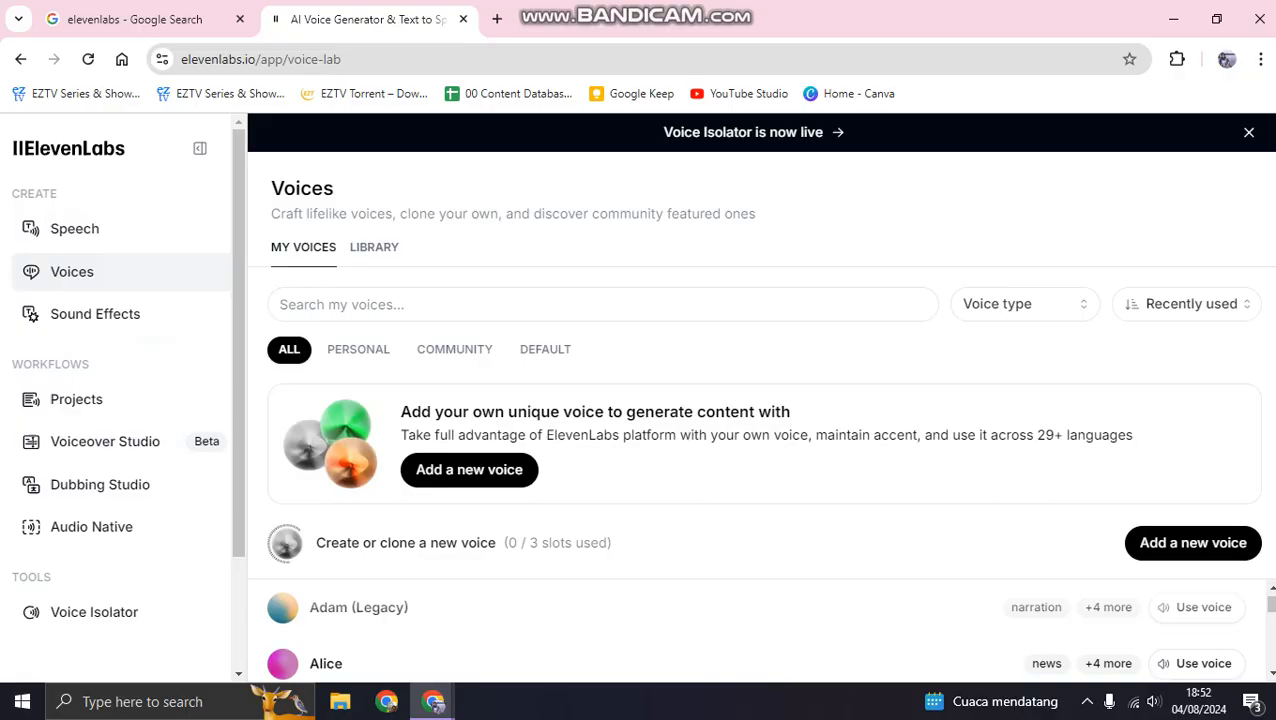
{"action": "left_click", "coordinate": [96, 312]}
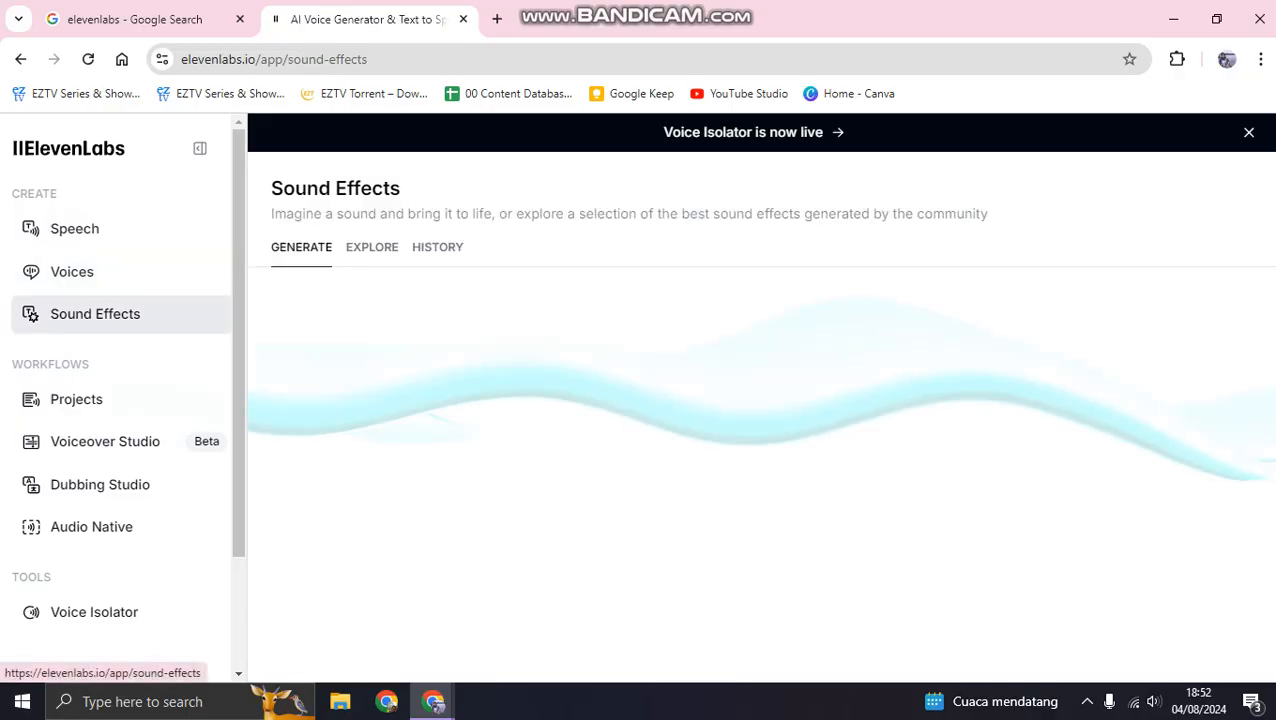
{"action": "left_click", "coordinate": [372, 248]}
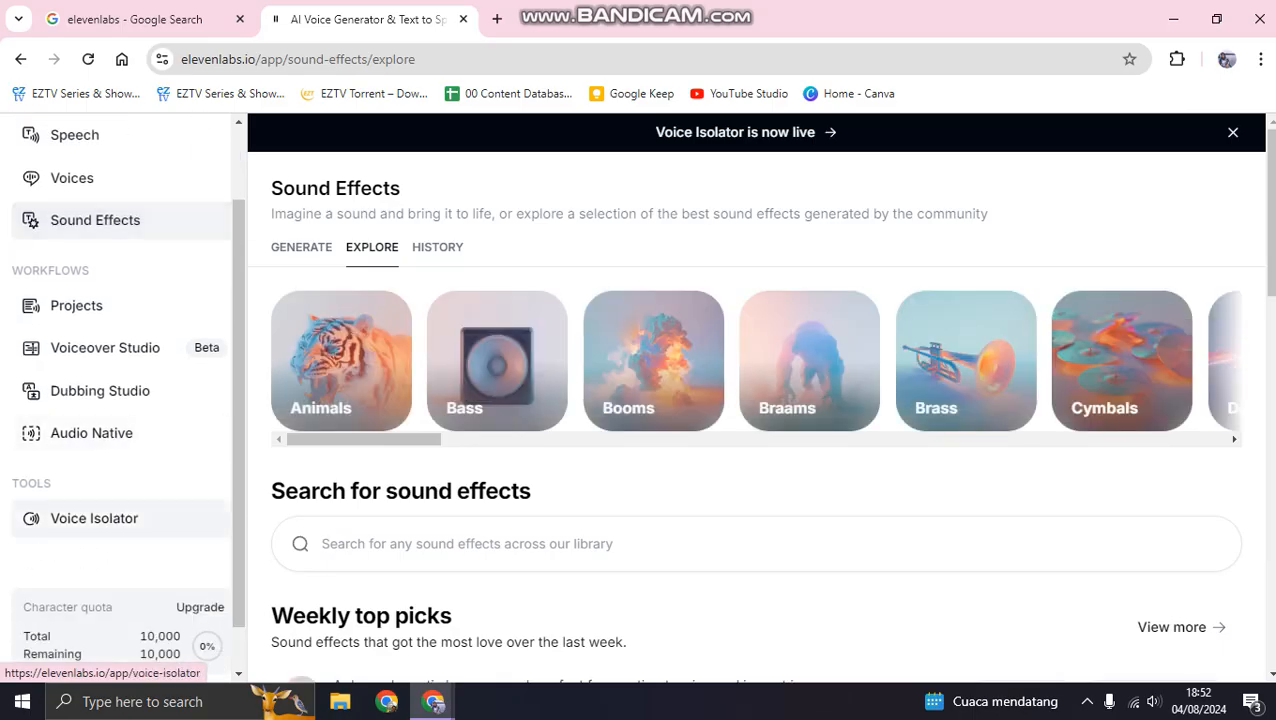
{"action": "left_click", "coordinate": [94, 518]}
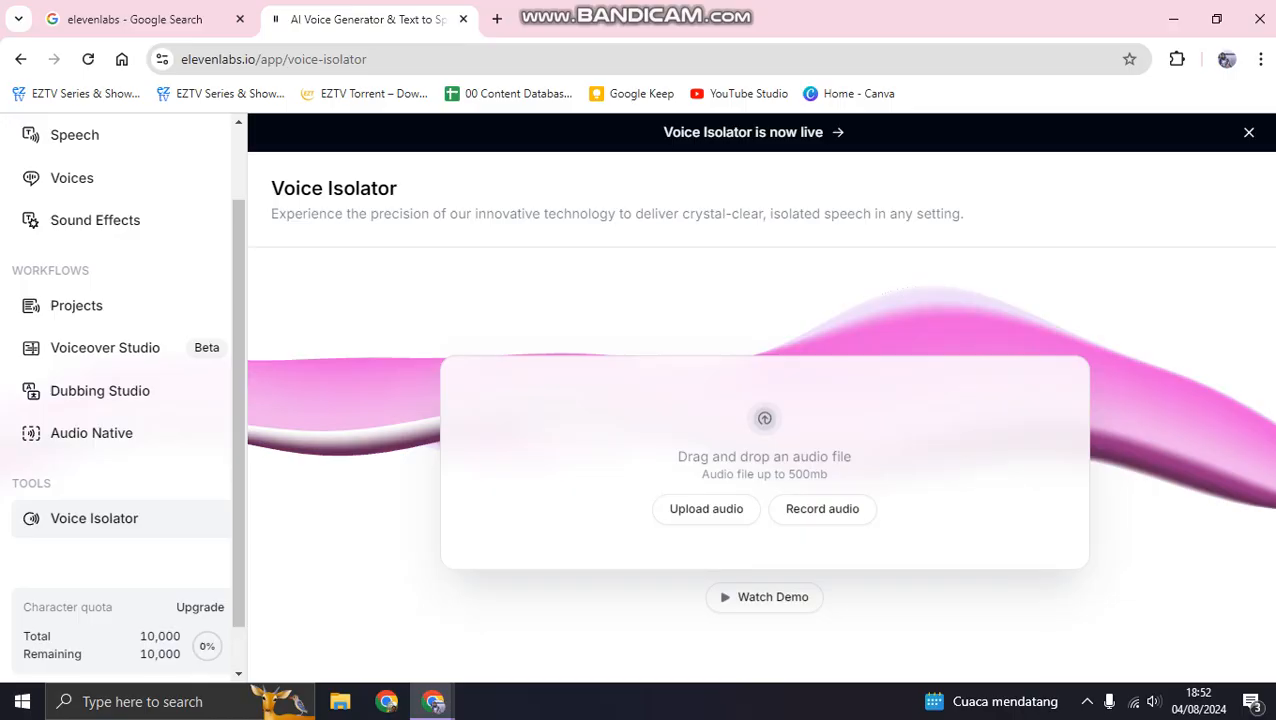
Upload Recording.m4a from Documents > Sound recordings into the Voice Isolator.
{"action": "left_click", "coordinate": [706, 508]}
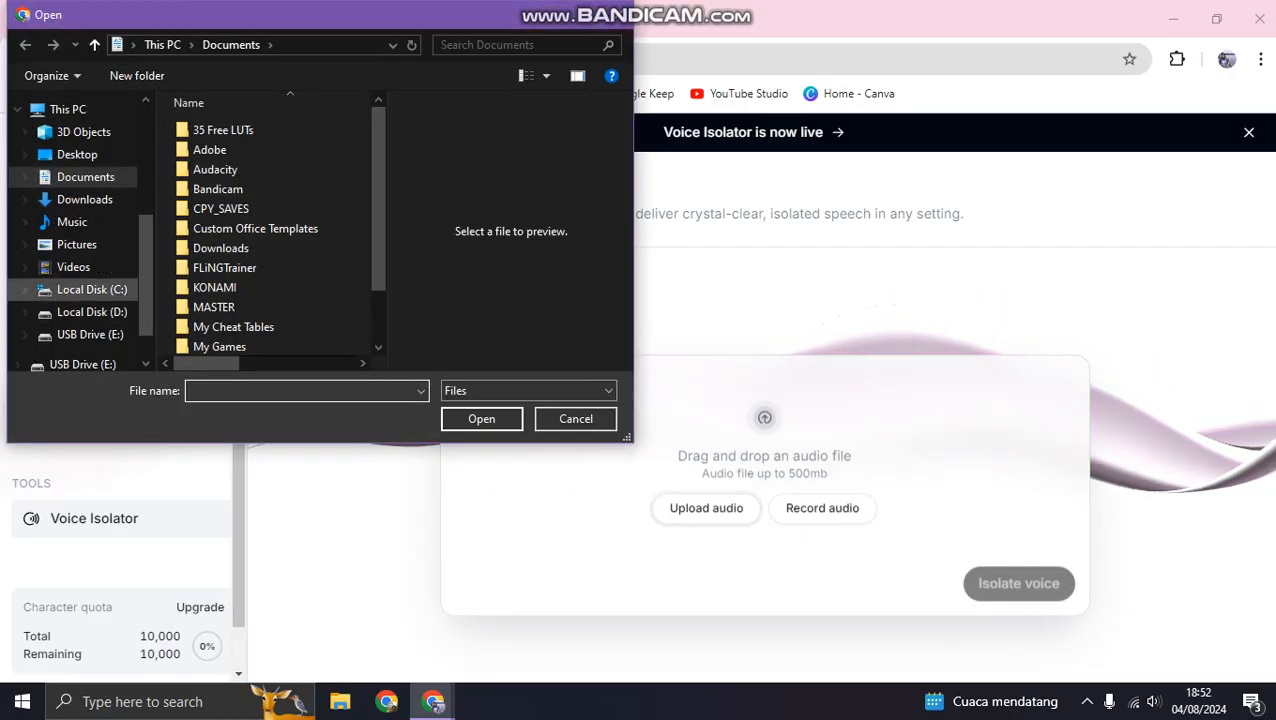
{"action": "scroll", "scroll_direction": "down", "scroll_amount": 3}
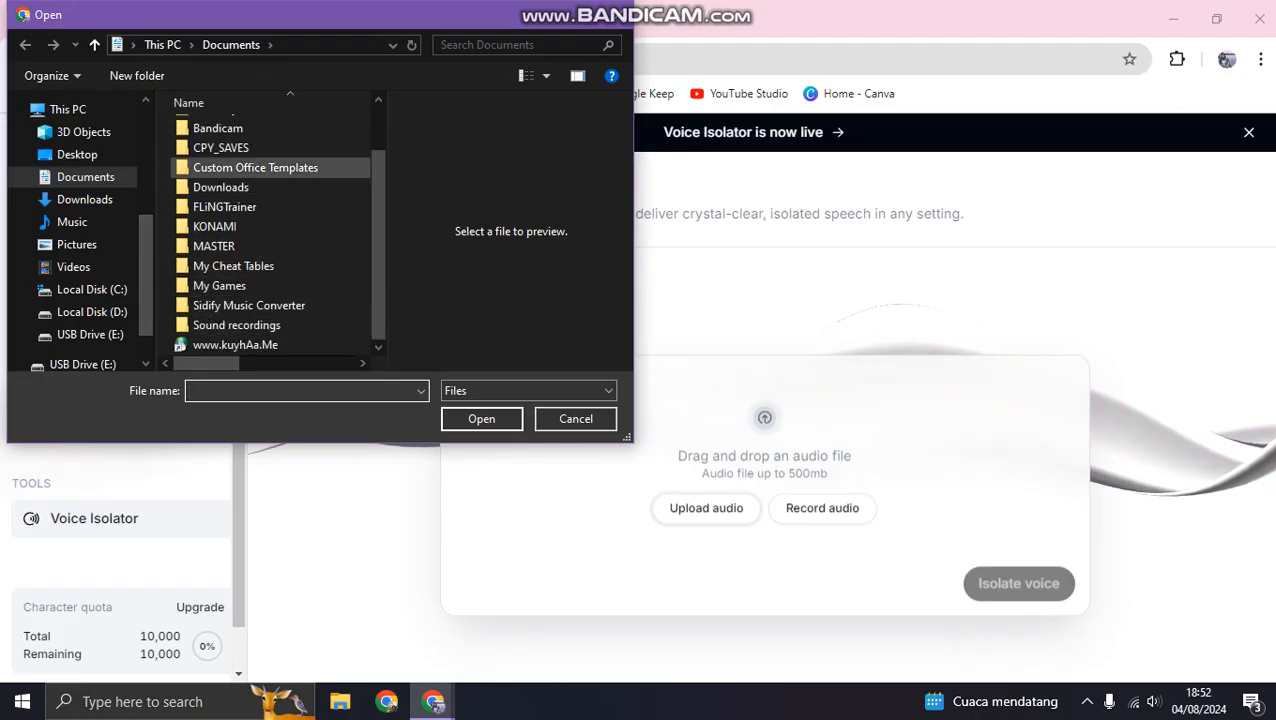
{"action": "left_click", "coordinate": [248, 304]}
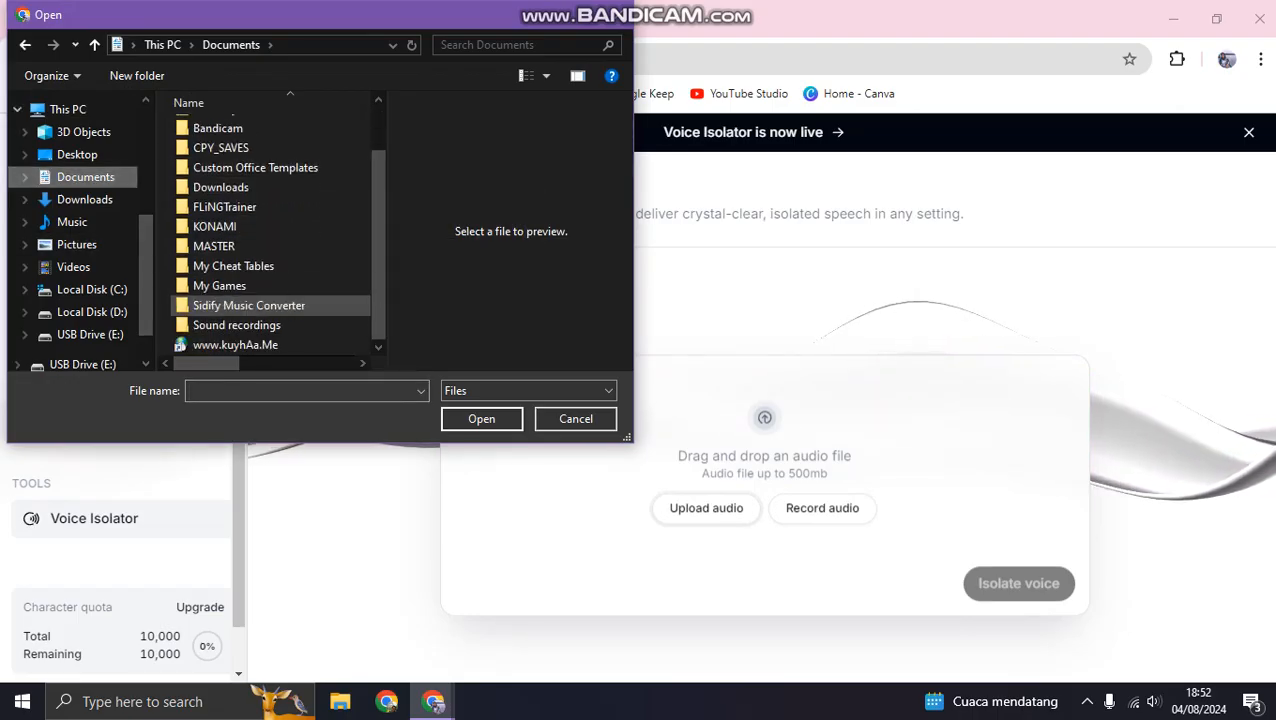
{"action": "double_click", "coordinate": [236, 324]}
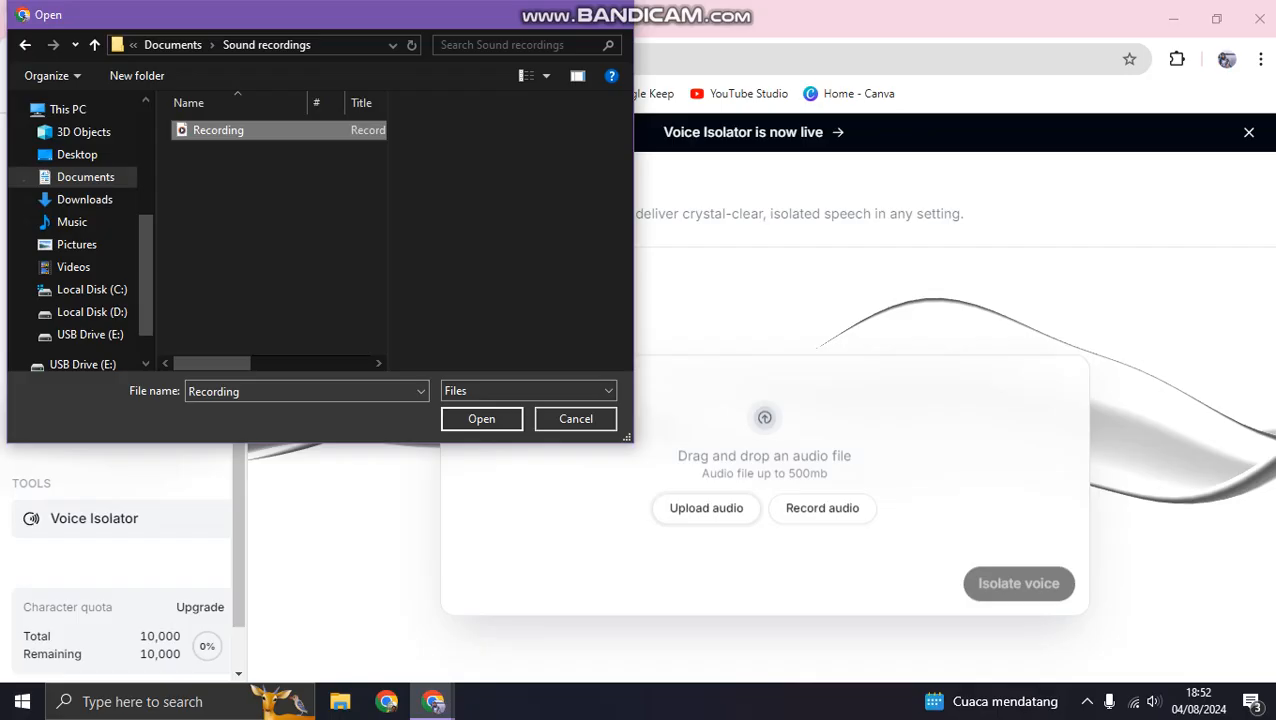
{"action": "left_click", "coordinate": [480, 418]}
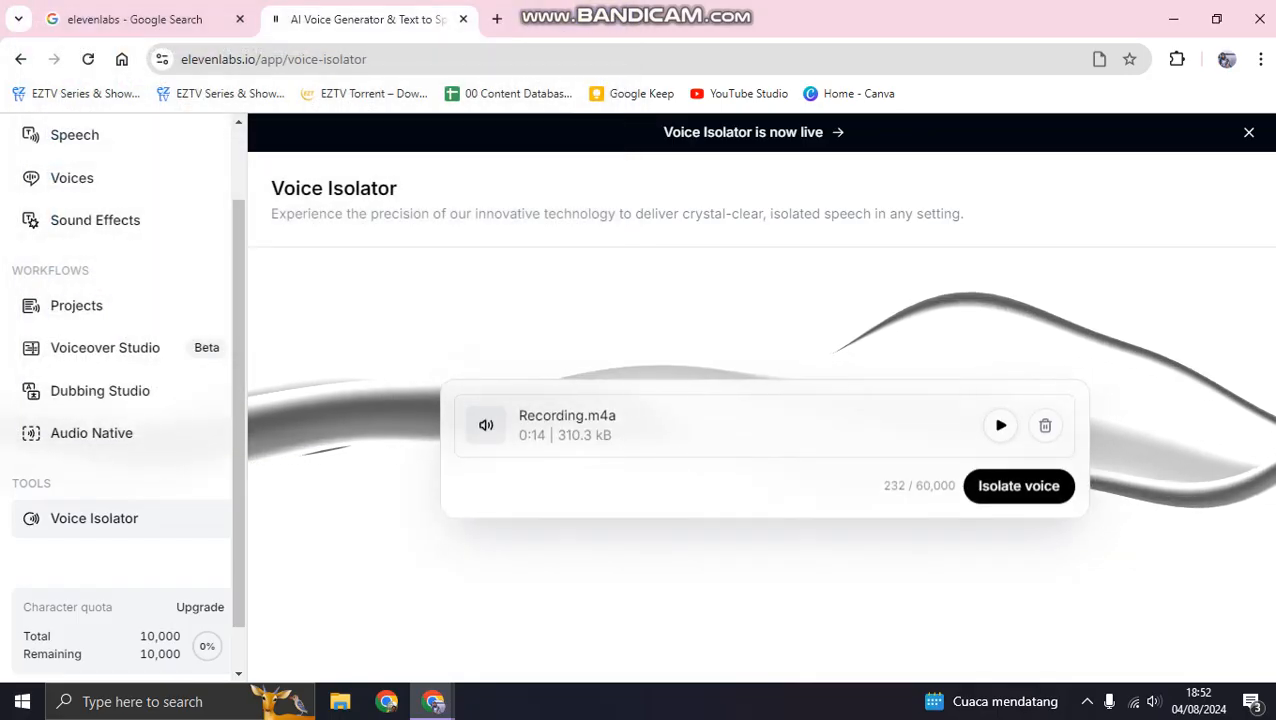
Play the uploaded Recording.m4a file card to preview its audio.
{"action": "left_click", "coordinate": [1000, 424]}
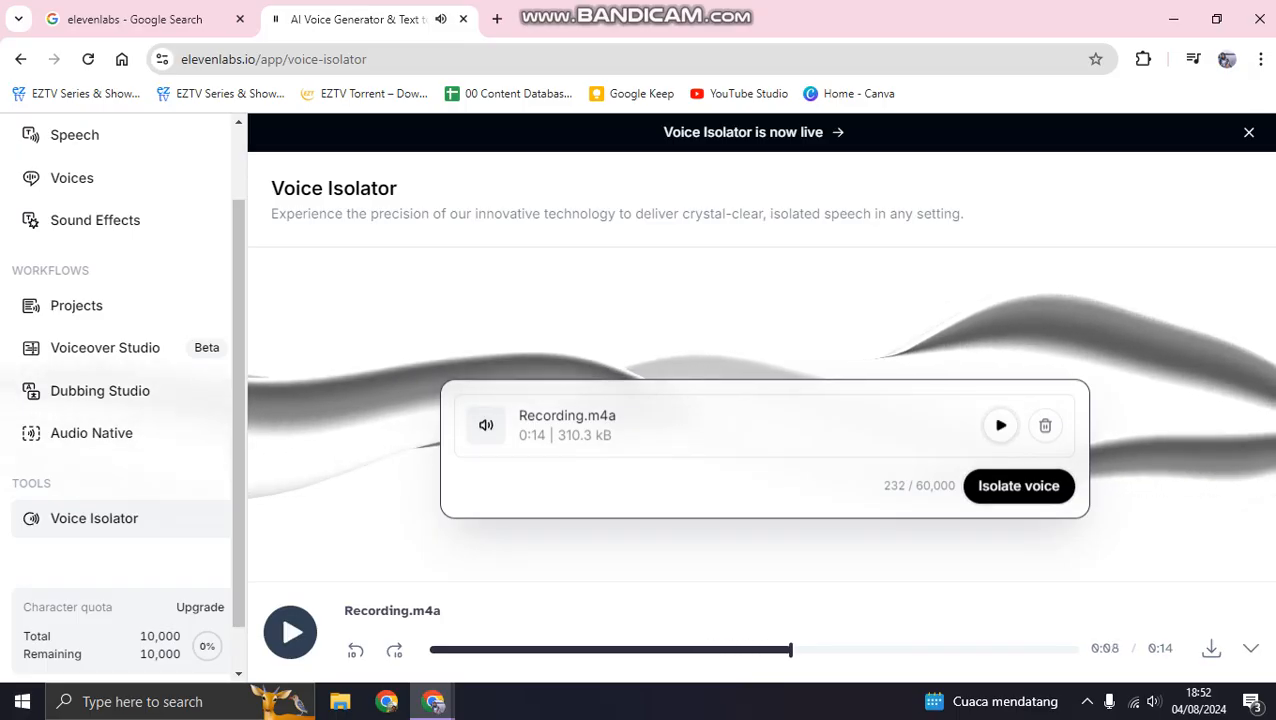
{"action": "left_click", "coordinate": [290, 632]}
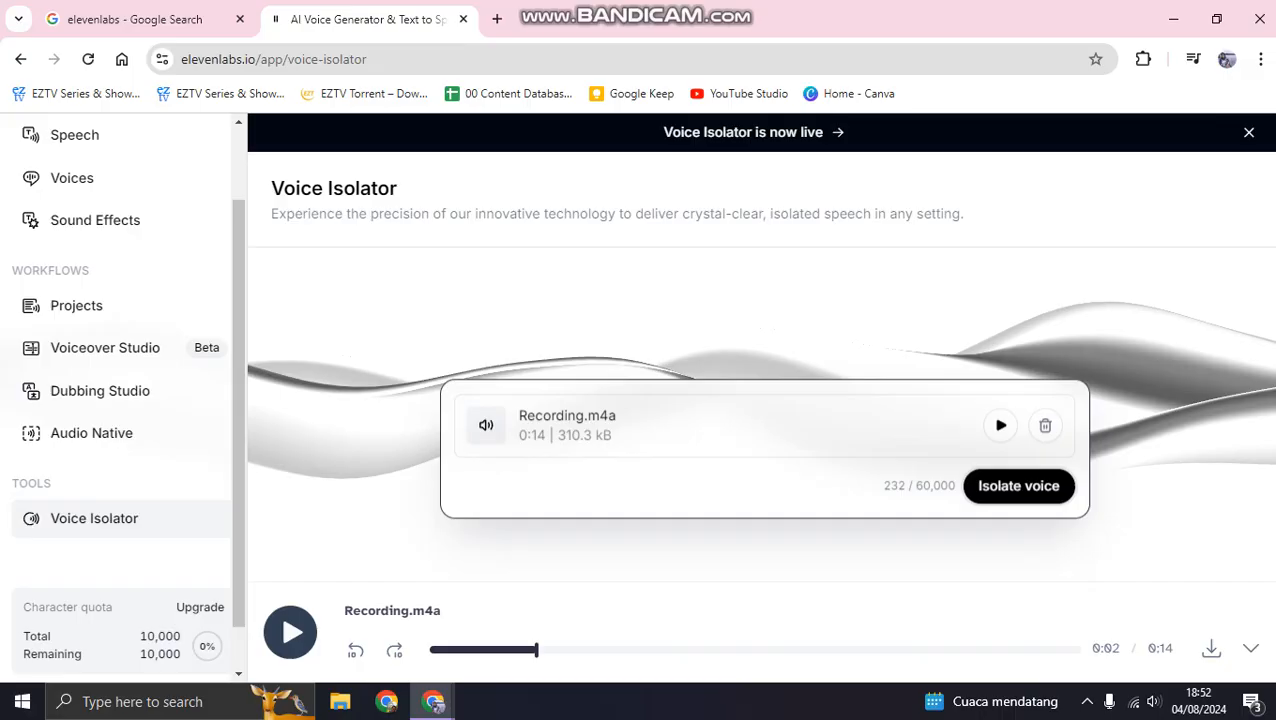
Run Isolate voice on Recording.m4a and dismiss the Unusual activity detected popup.
{"action": "left_click", "coordinate": [1018, 486]}
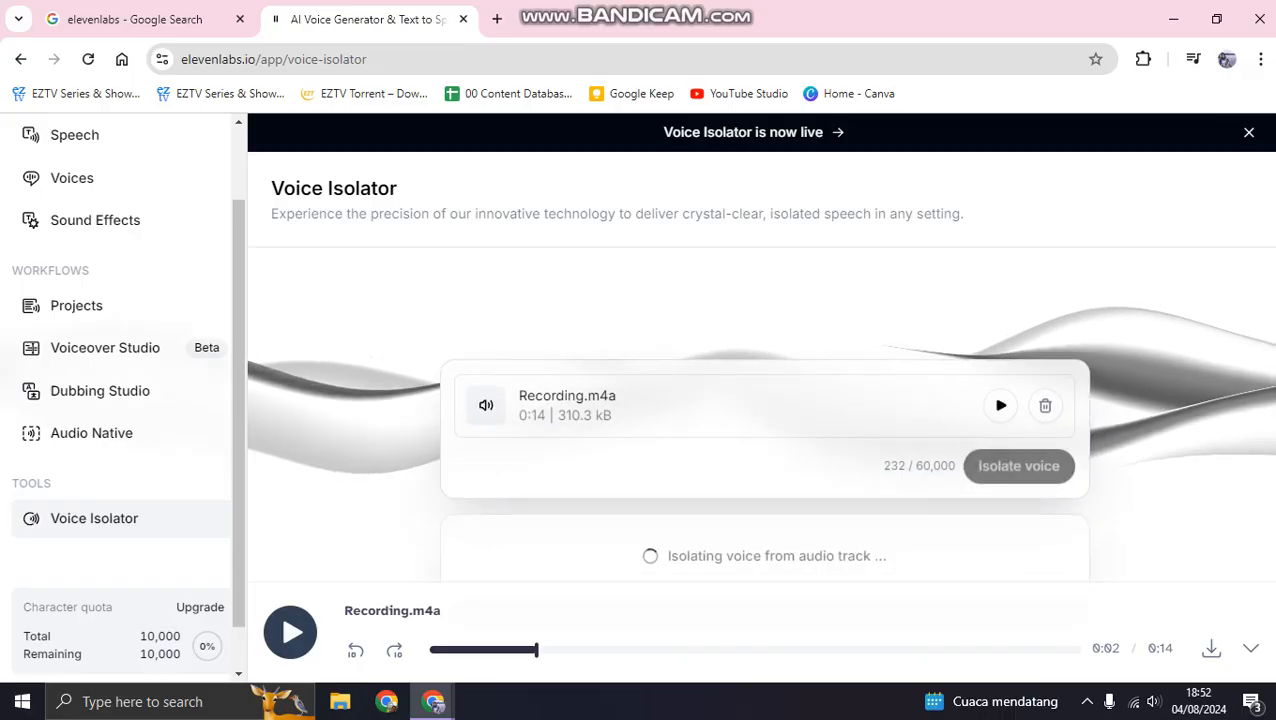
{"action": "left_click", "coordinate": [1018, 464]}
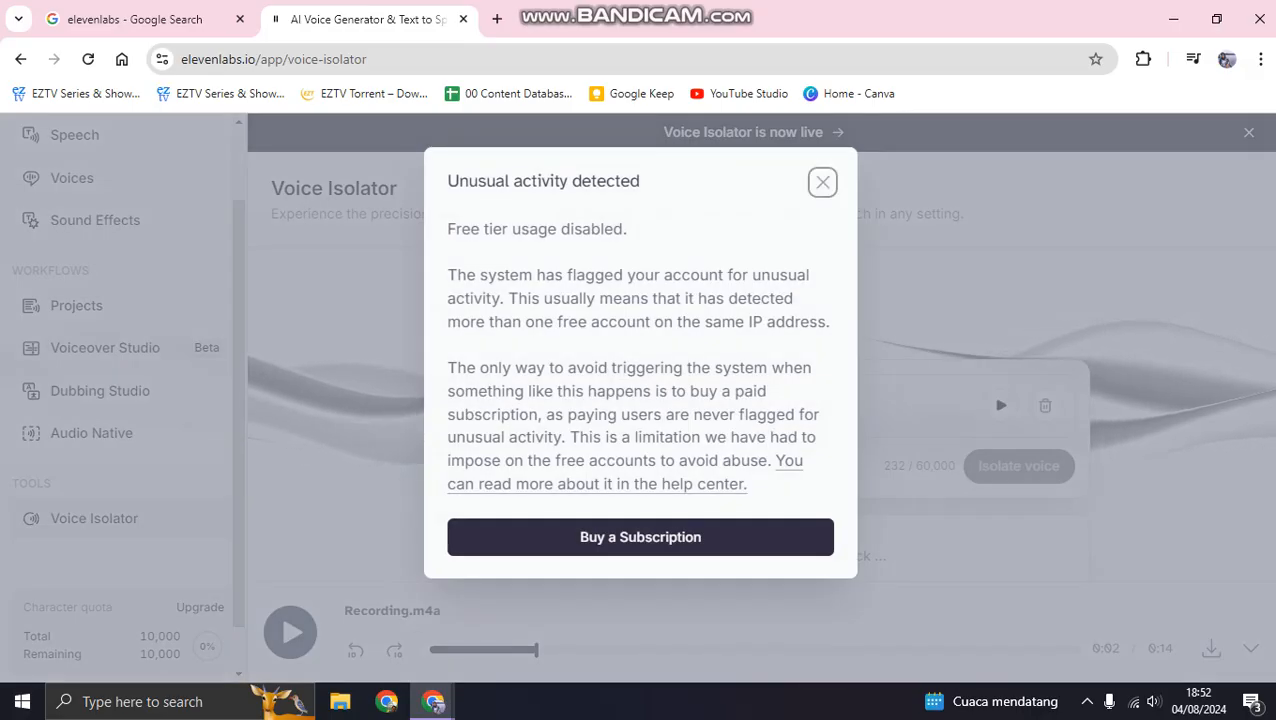
{"action": "left_click", "coordinate": [822, 180]}
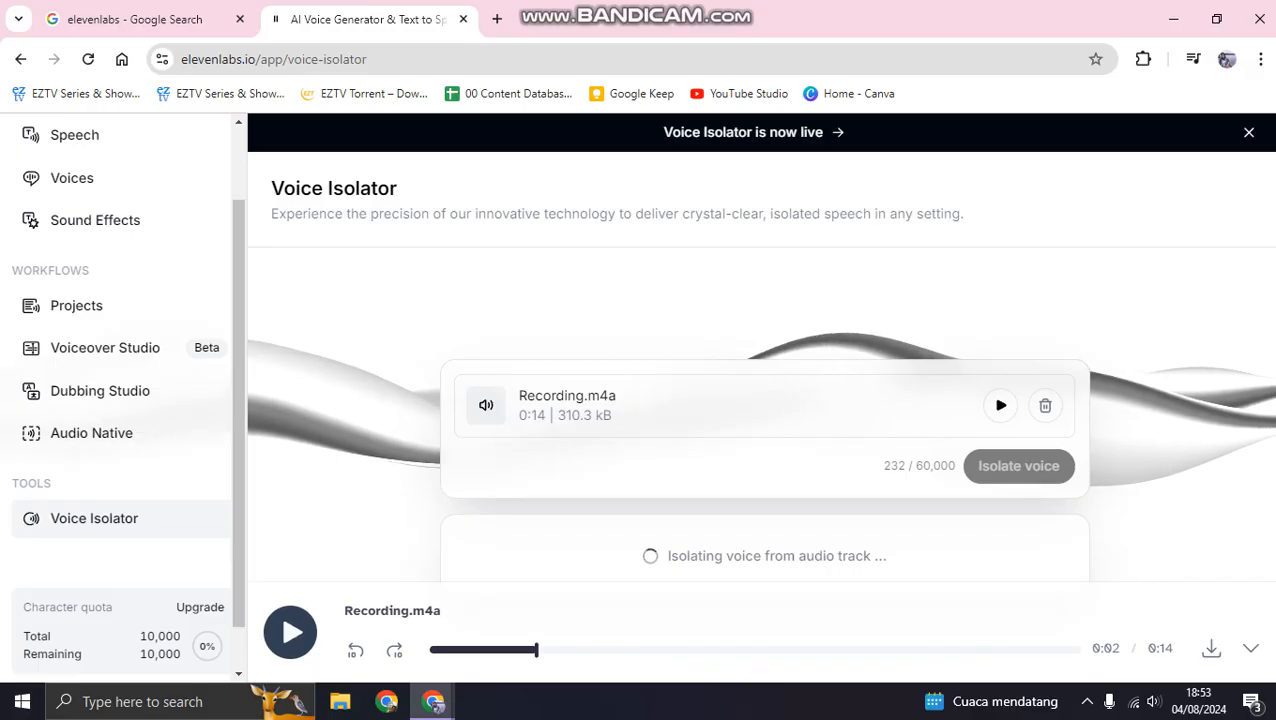
{"action": "mouse_move", "coordinate": [76, 304]}
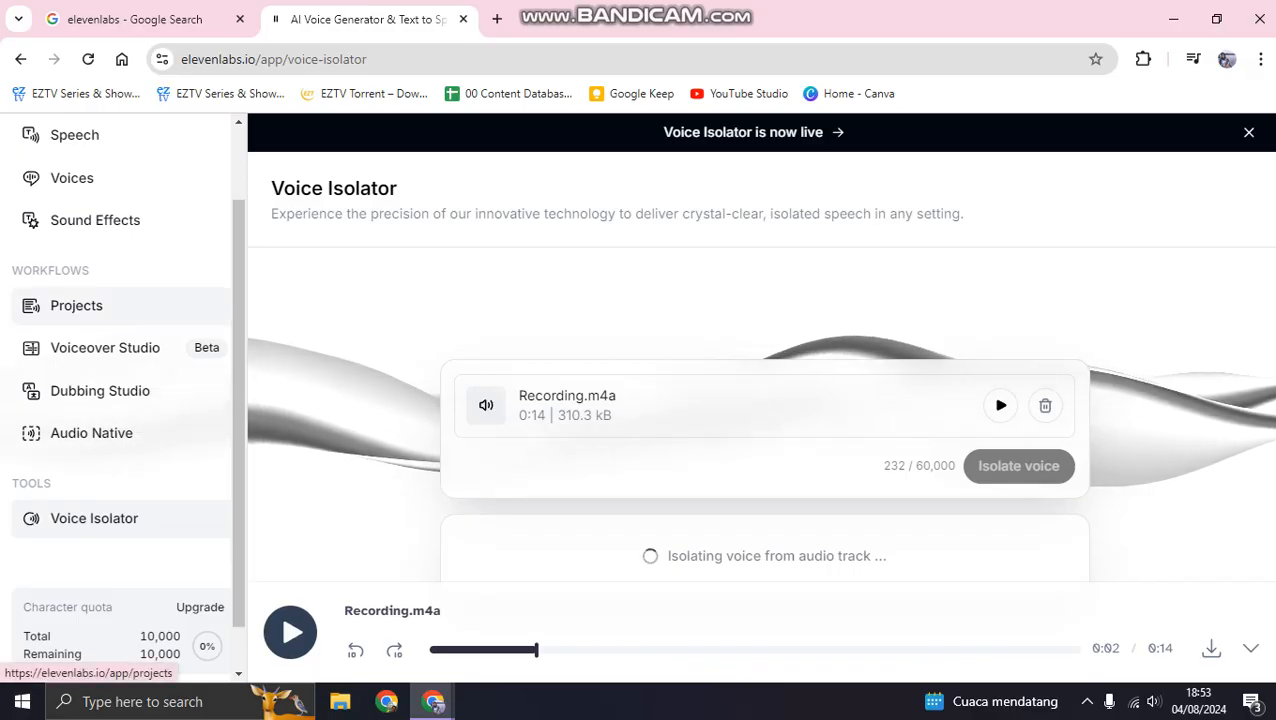